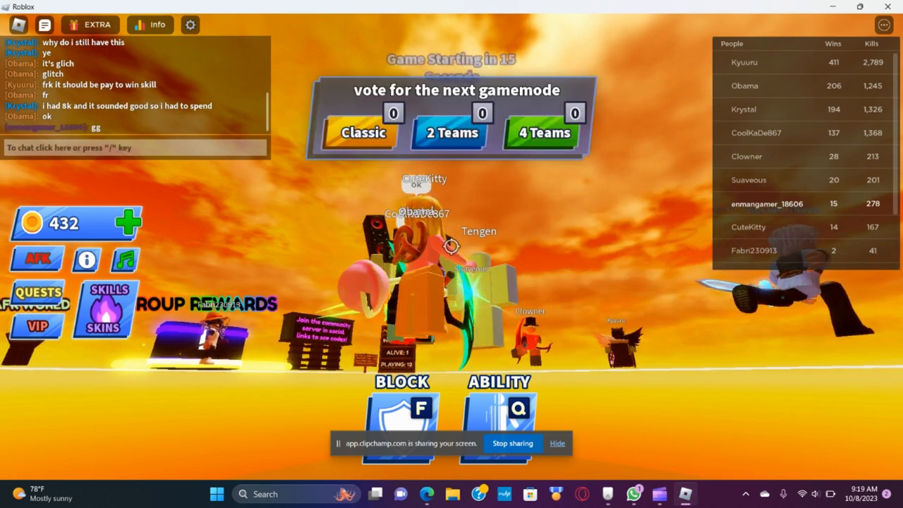
Step: Vote Classic as the next gamemode in the top voting panel, clicking twice to register it
{"action": "left_click", "coordinate": [364, 132]}
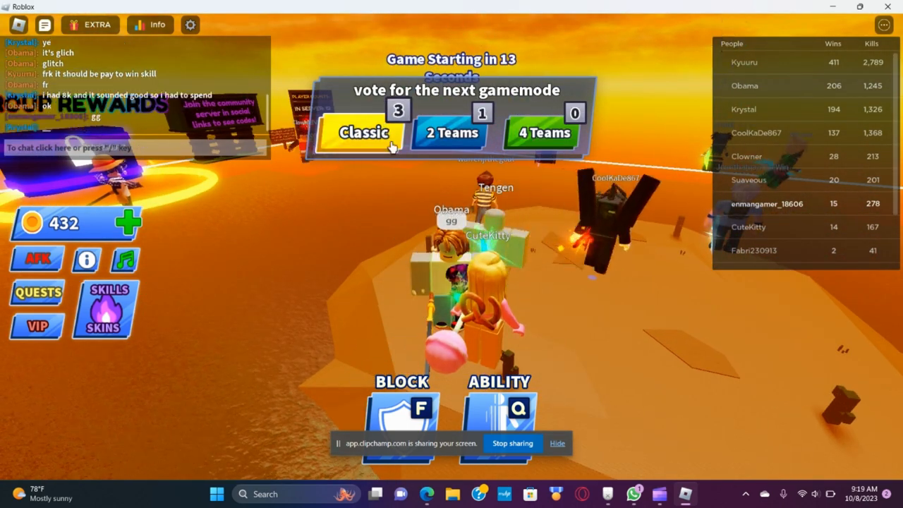
{"action": "left_click", "coordinate": [364, 132]}
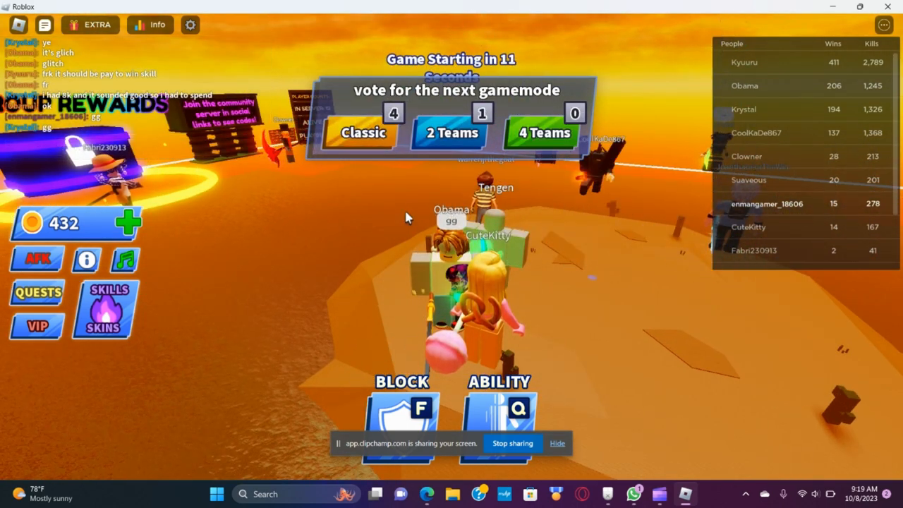